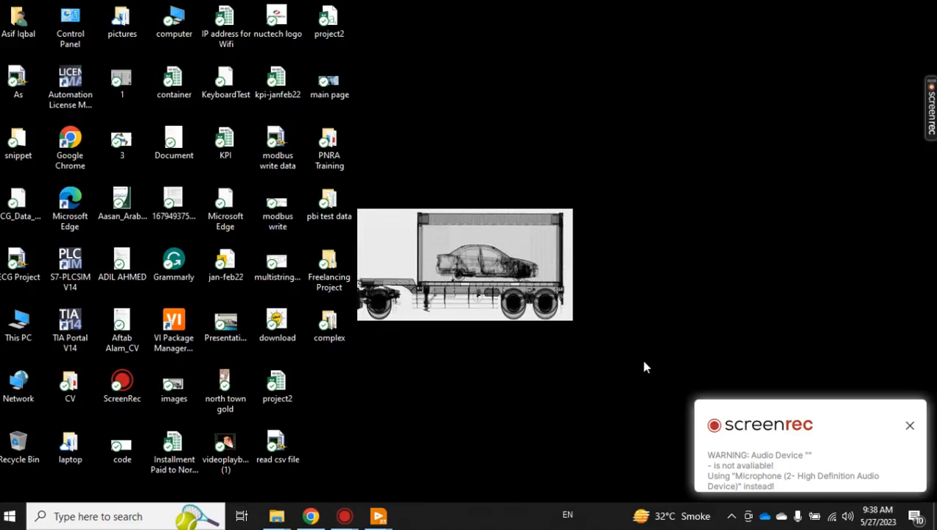
pyautogui.moveTo(377, 515)
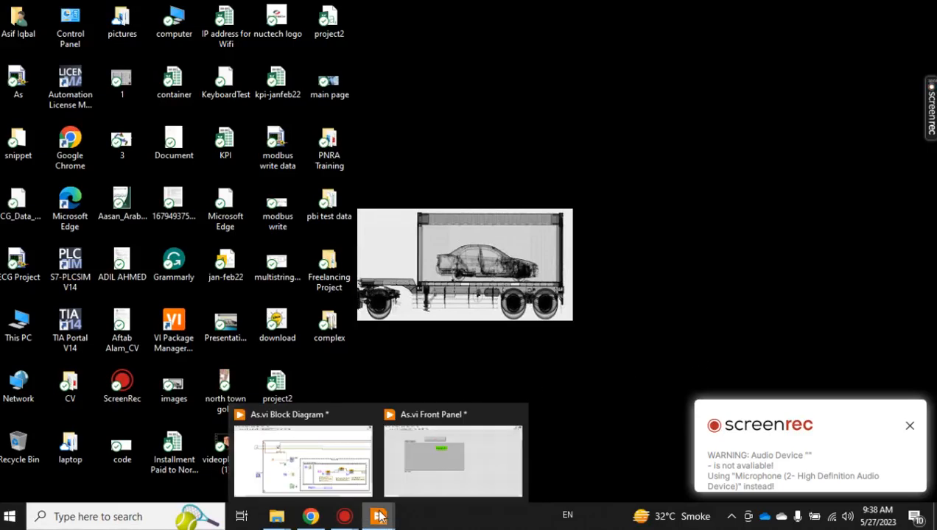
# Bring the As.vi block diagram window to the front from the taskbar
pyautogui.click(910, 426)
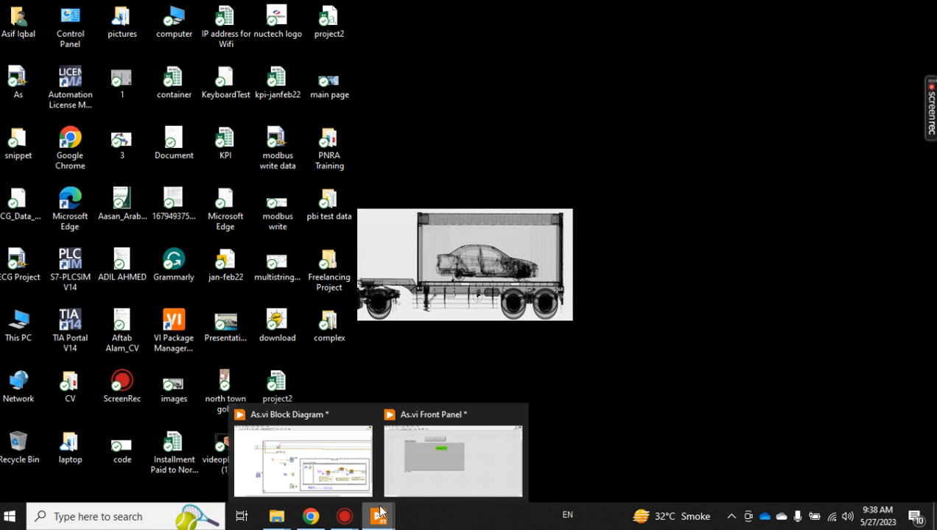
pyautogui.click(452, 460)
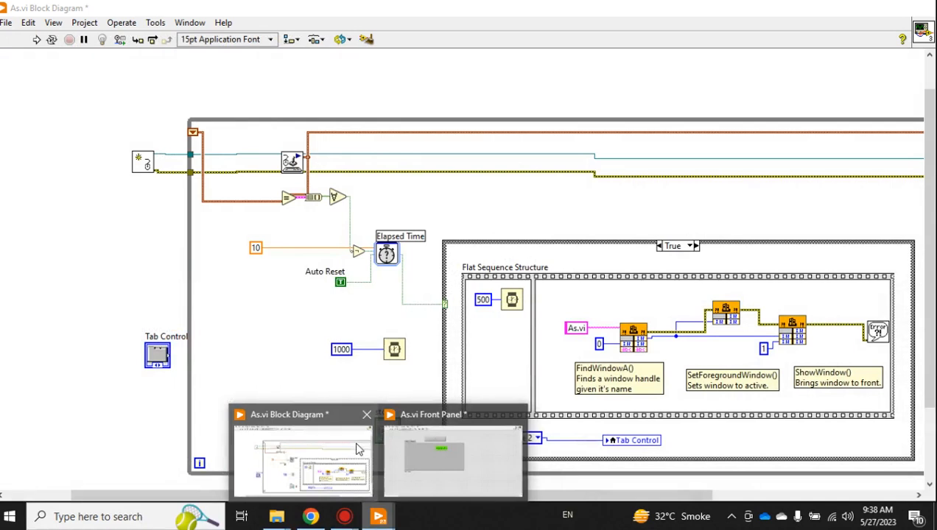
# Show the As.vi front panel and flip the tab control between Page 1 and Page 2, ending on Page 1
pyautogui.click(300, 457)
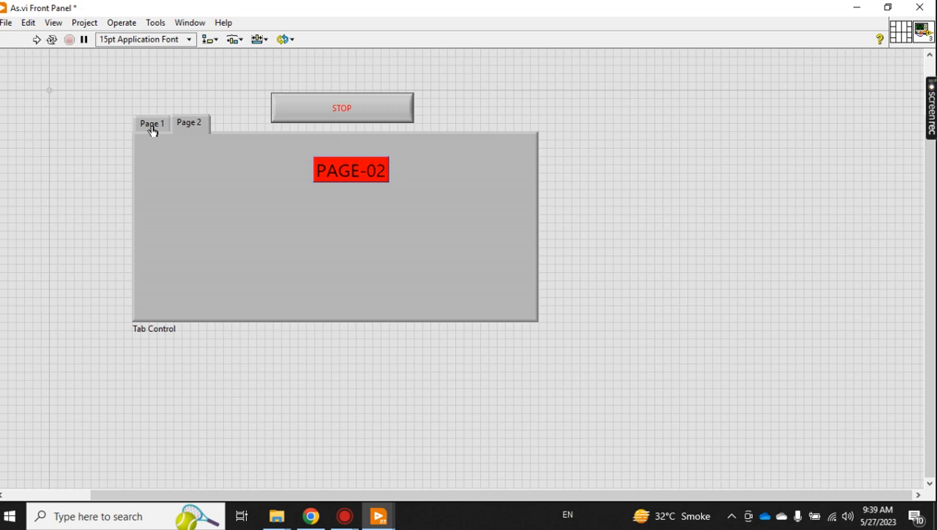
pyautogui.click(150, 122)
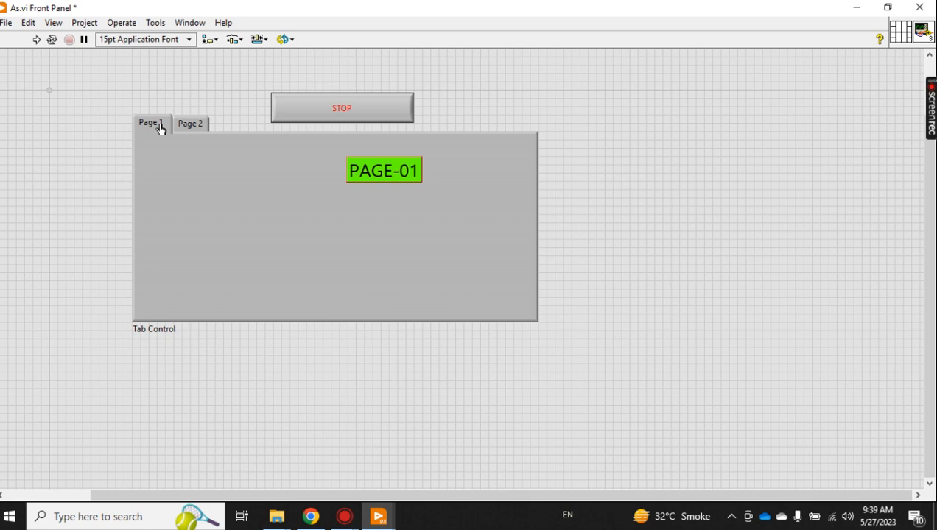
pyautogui.click(189, 123)
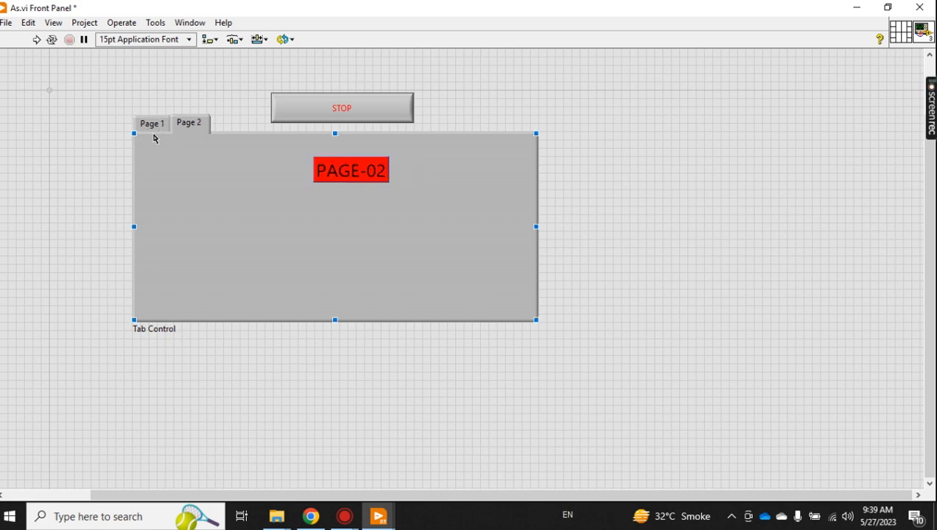
pyautogui.click(188, 123)
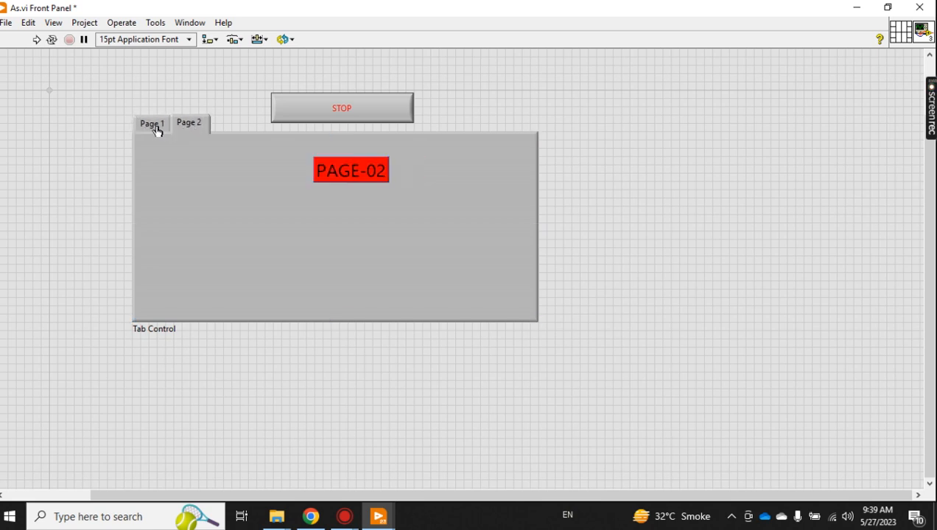
pyautogui.click(150, 124)
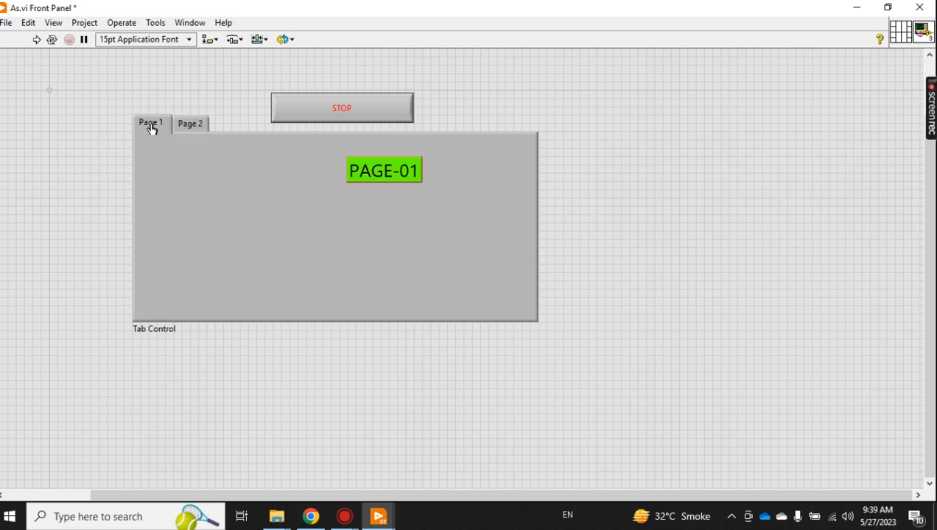
pyautogui.click(189, 124)
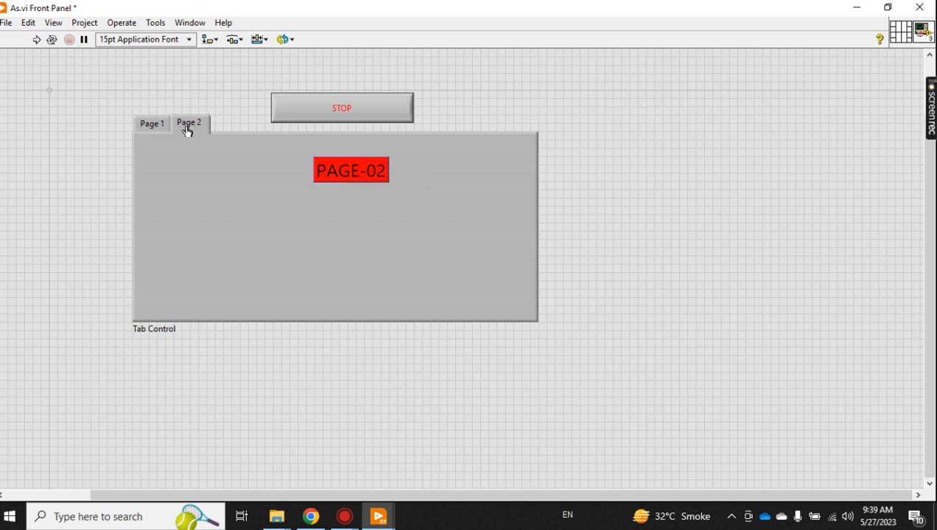
pyautogui.click(150, 123)
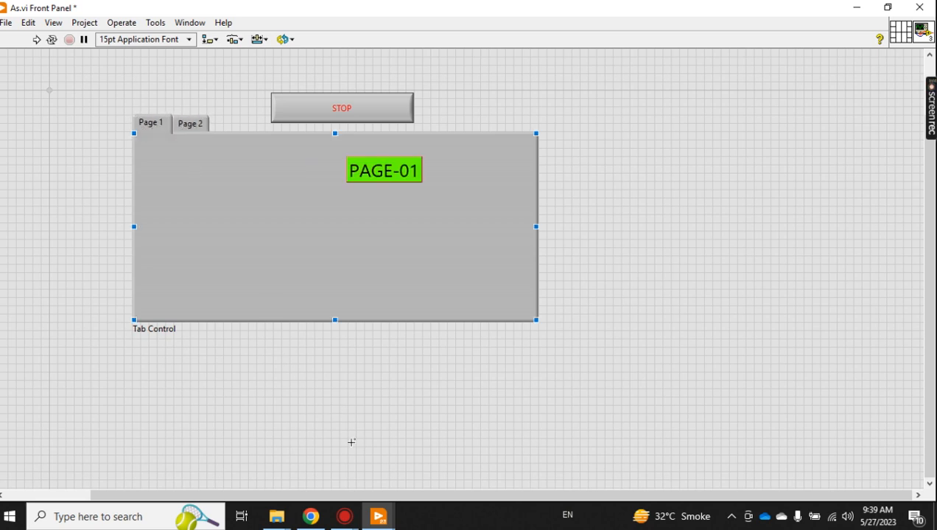
pyautogui.moveTo(377, 515)
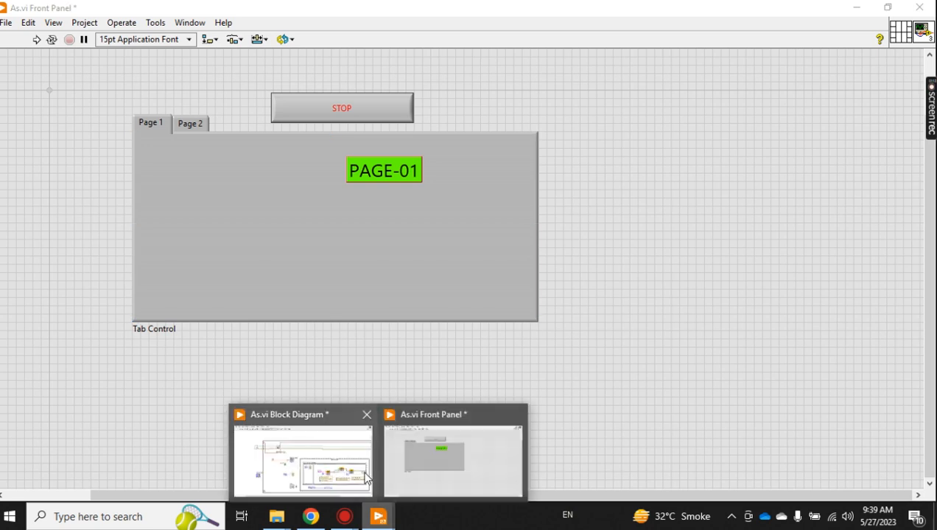
pyautogui.click(302, 459)
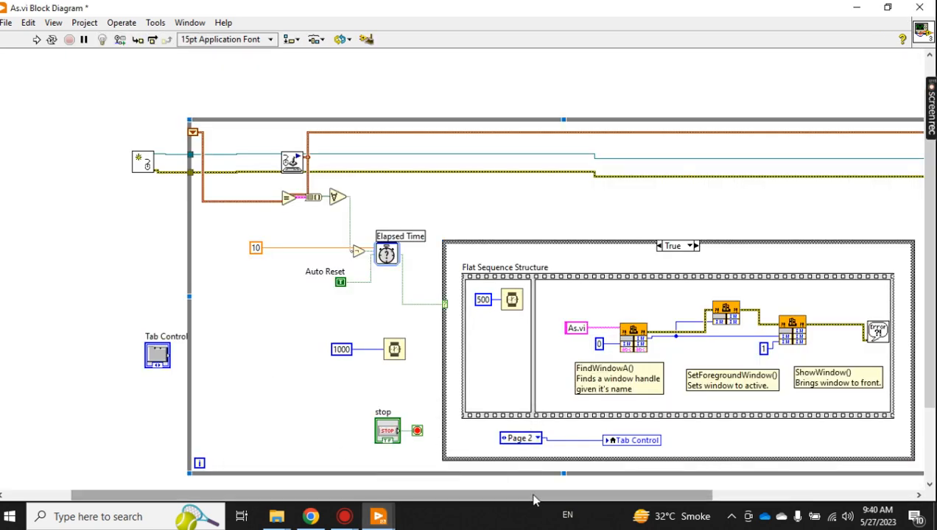
pyautogui.hscroll(-3)
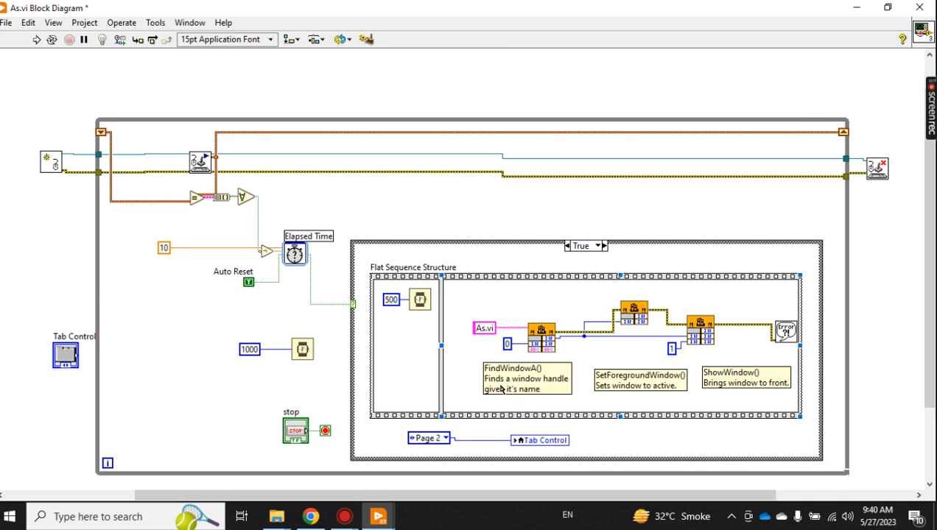
pyautogui.moveTo(469, 289)
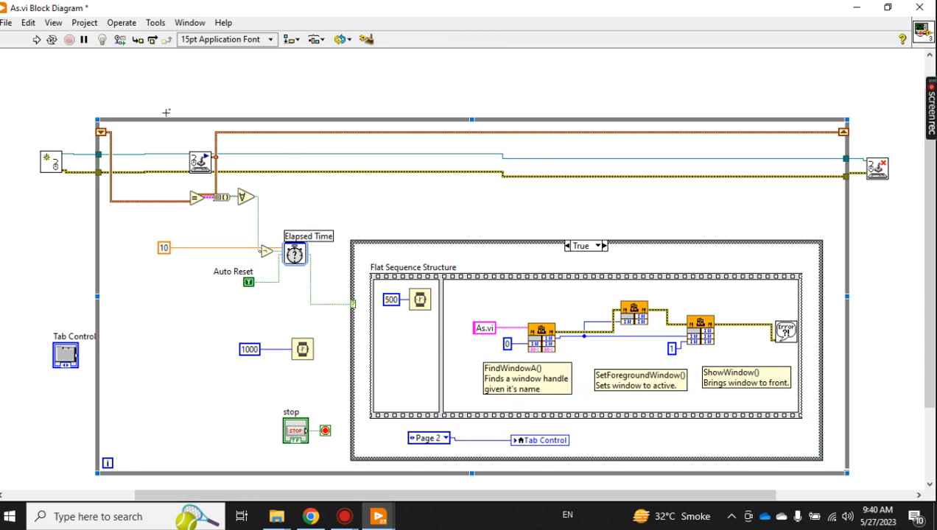
pyautogui.moveTo(360, 275)
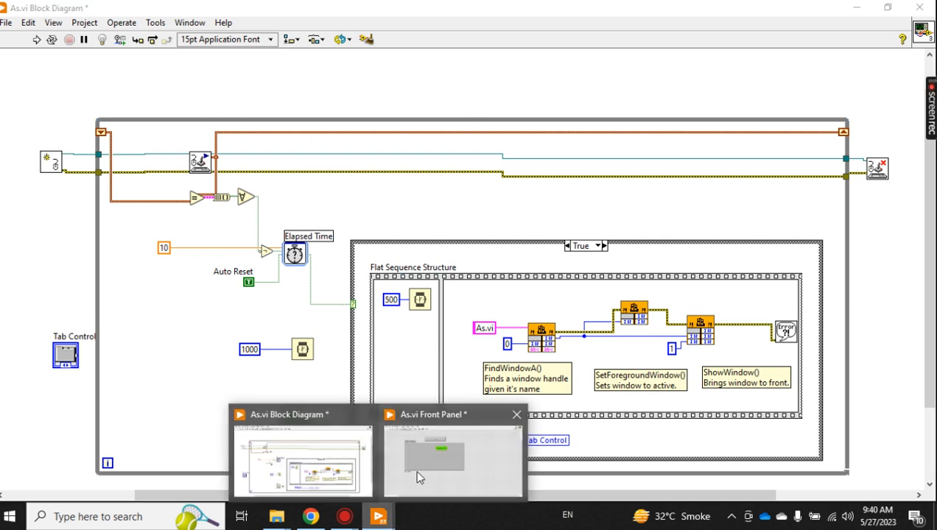
pyautogui.click(451, 460)
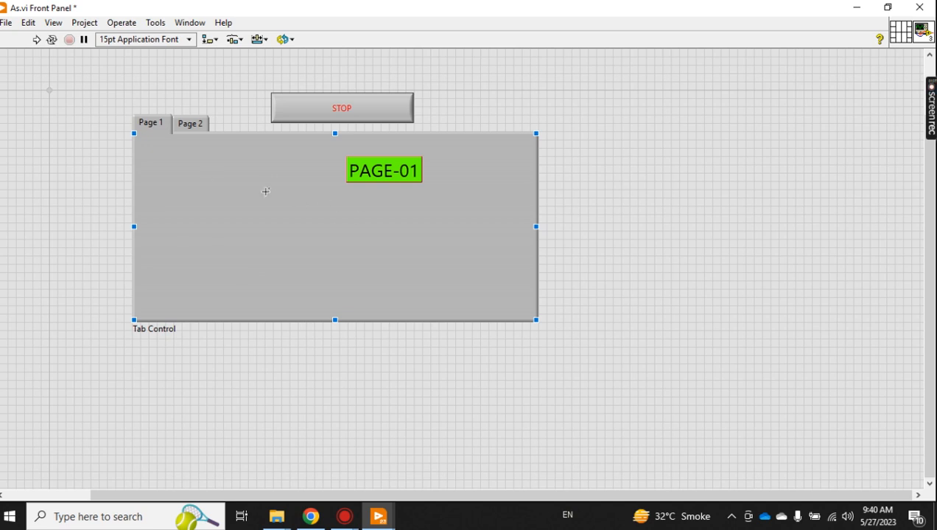
pyautogui.moveTo(233, 177)
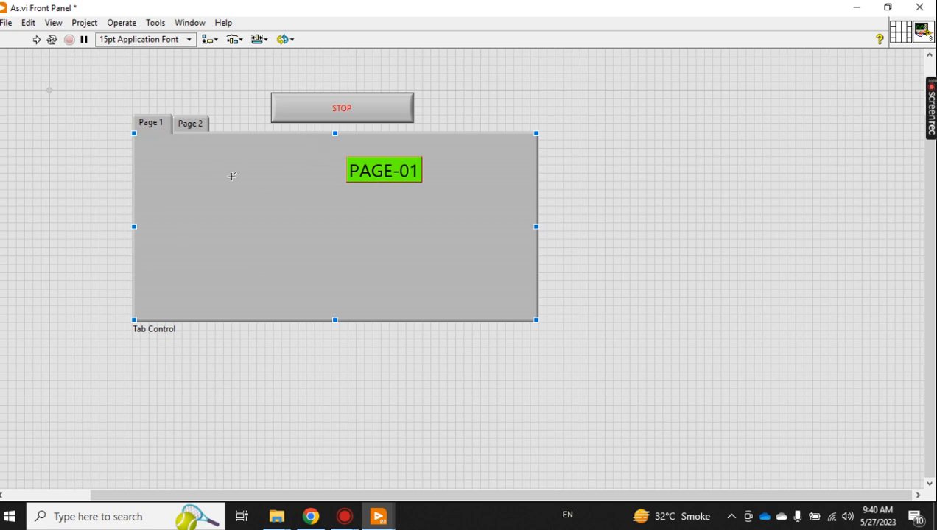
pyautogui.click(150, 124)
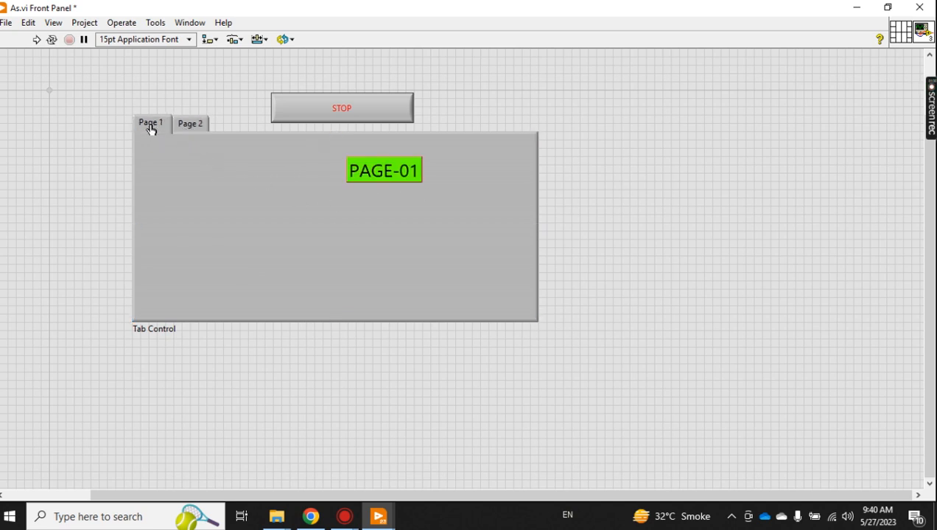
pyautogui.moveTo(379, 515)
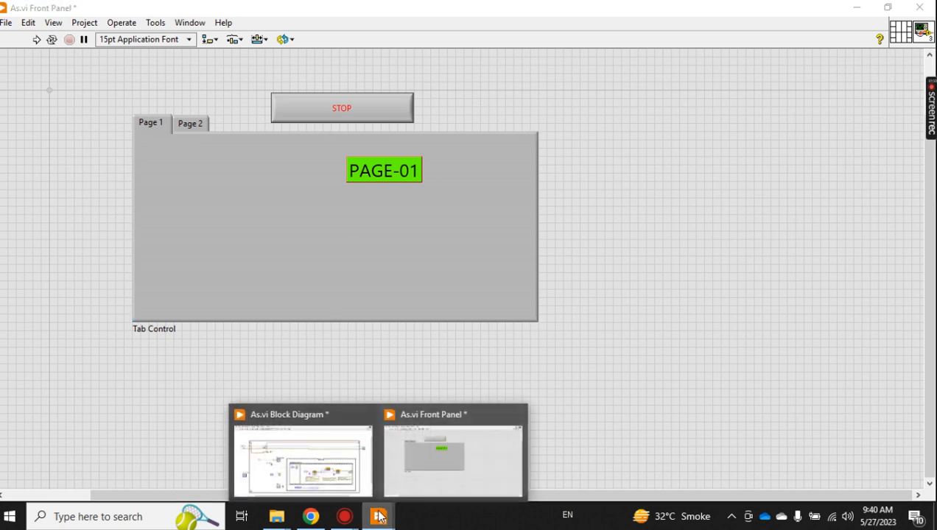
pyautogui.click(302, 457)
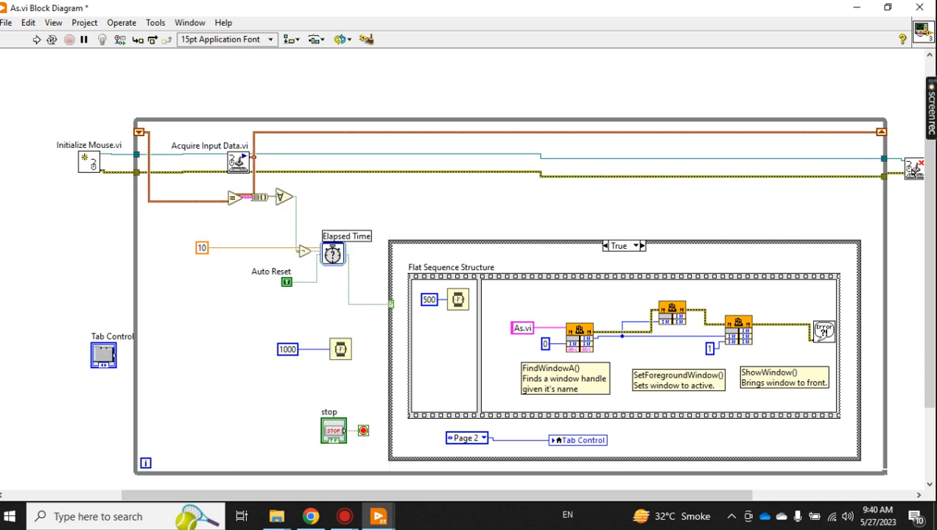
pyautogui.rightClick(913, 165)
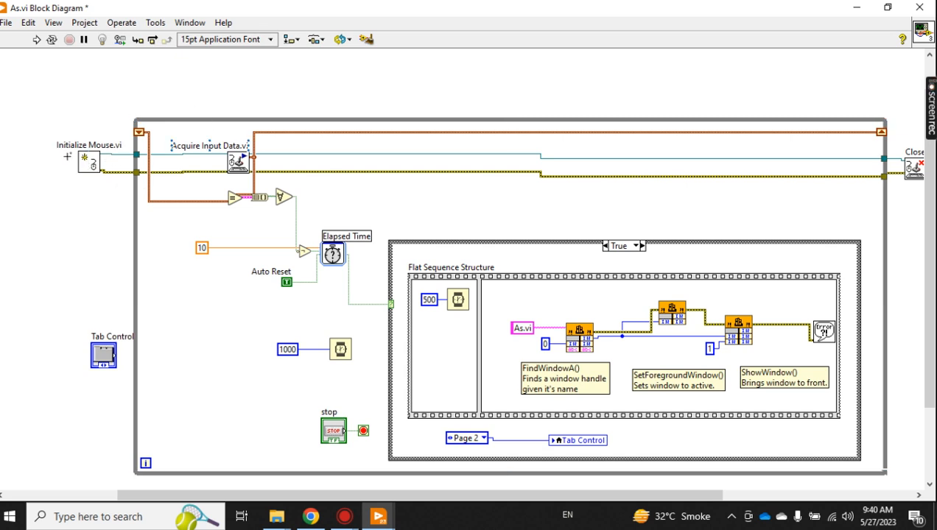
pyautogui.moveTo(59, 177)
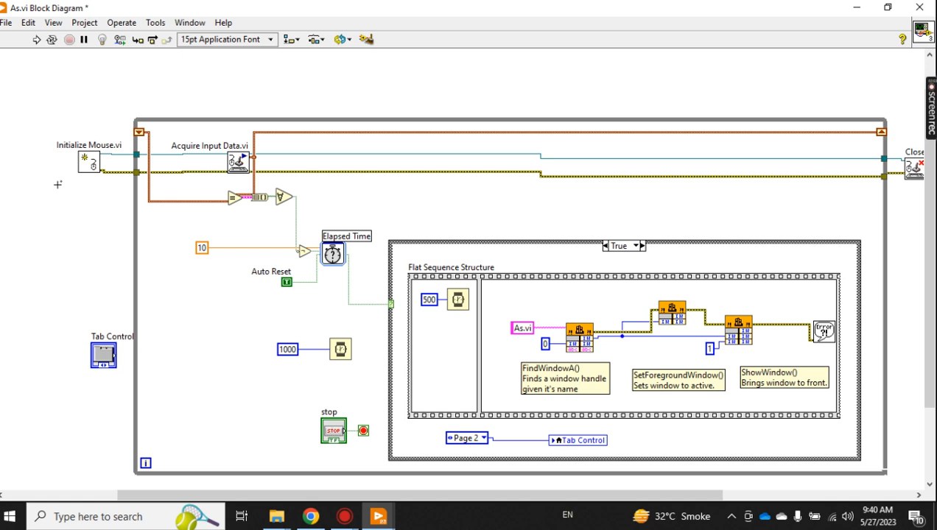
pyautogui.moveTo(58, 189)
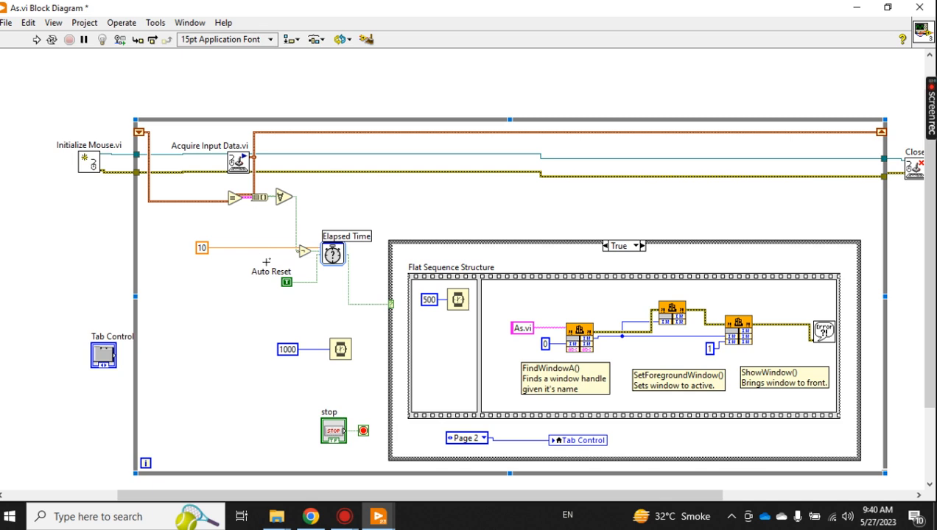
pyautogui.moveTo(219, 291)
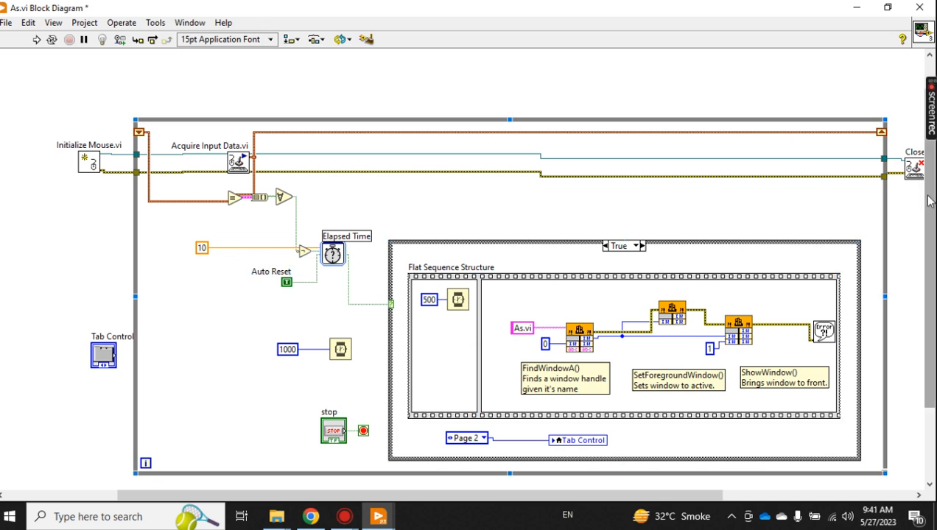
pyautogui.scroll(3)
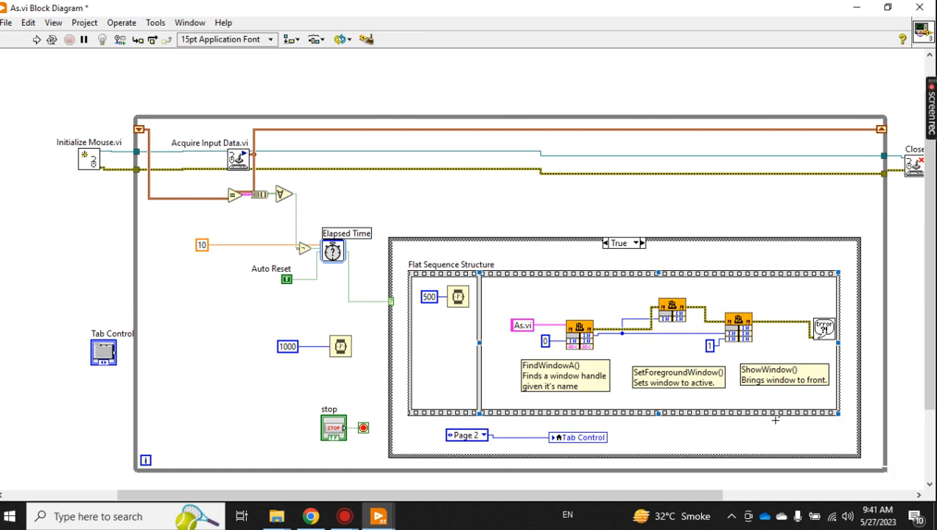
pyautogui.hscroll(-3)
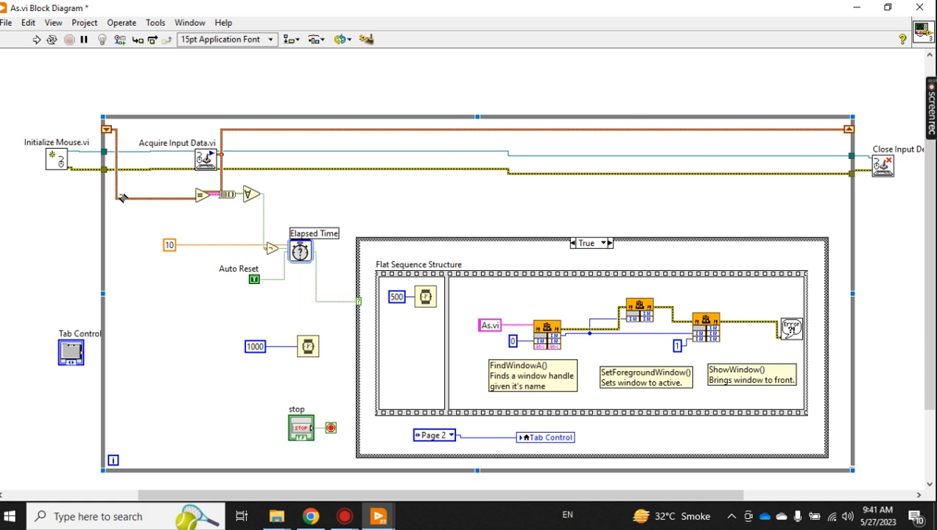
pyautogui.moveTo(126, 175)
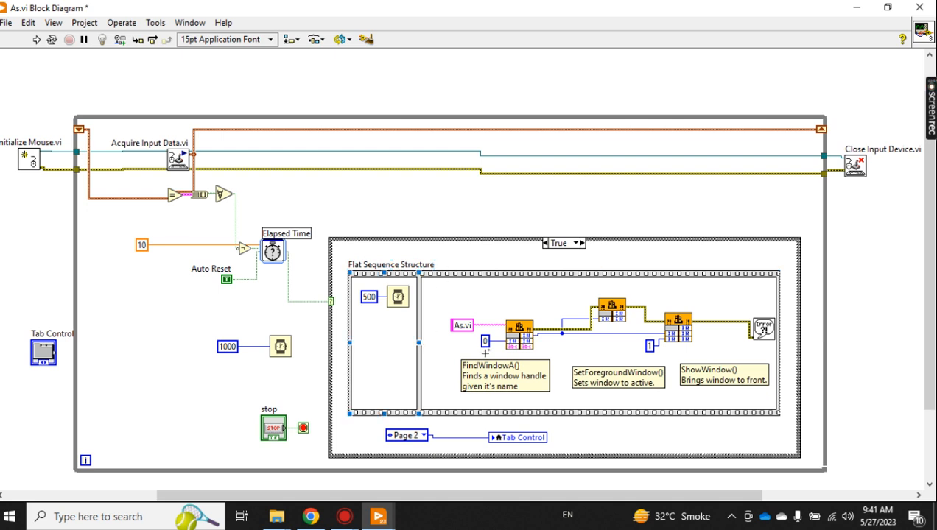
# Show the user32.dll:FindWindowA label on the first Call Library Function Node
pyautogui.rightClick(518, 327)
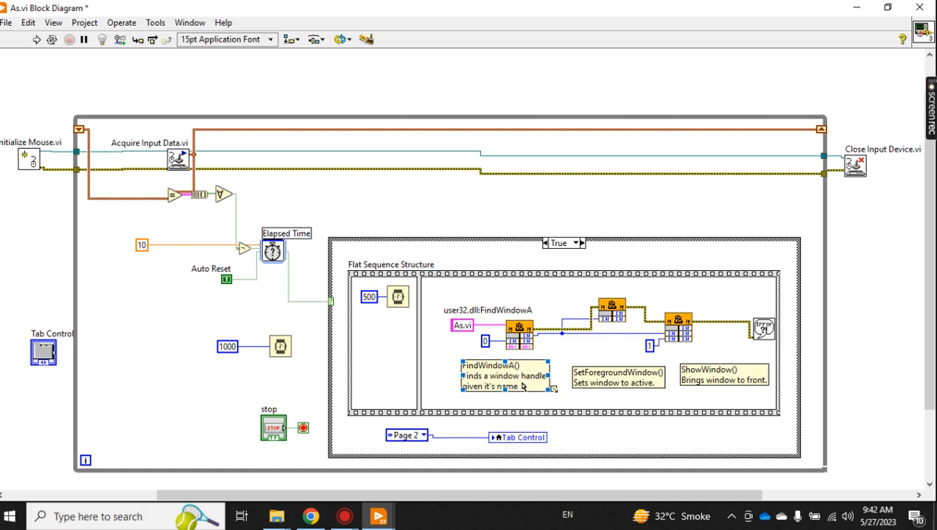
pyautogui.moveTo(561, 401)
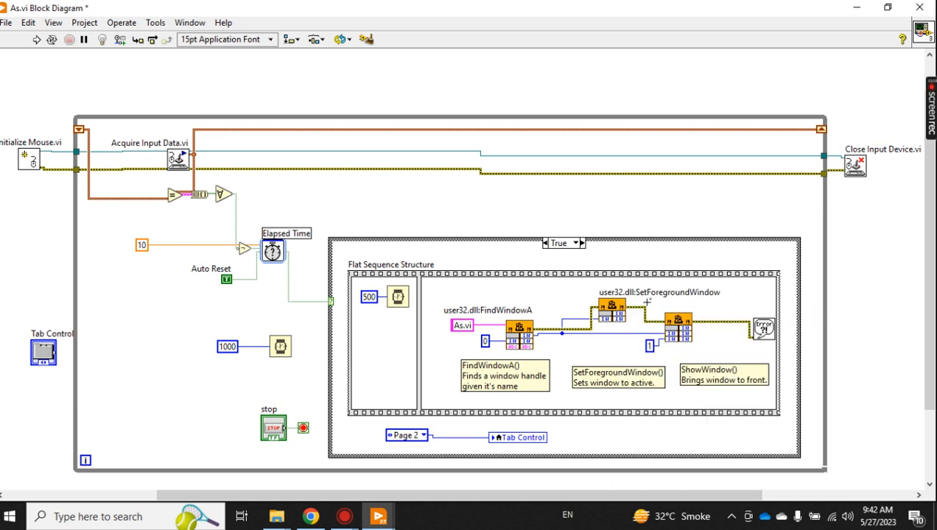
pyautogui.moveTo(719, 301)
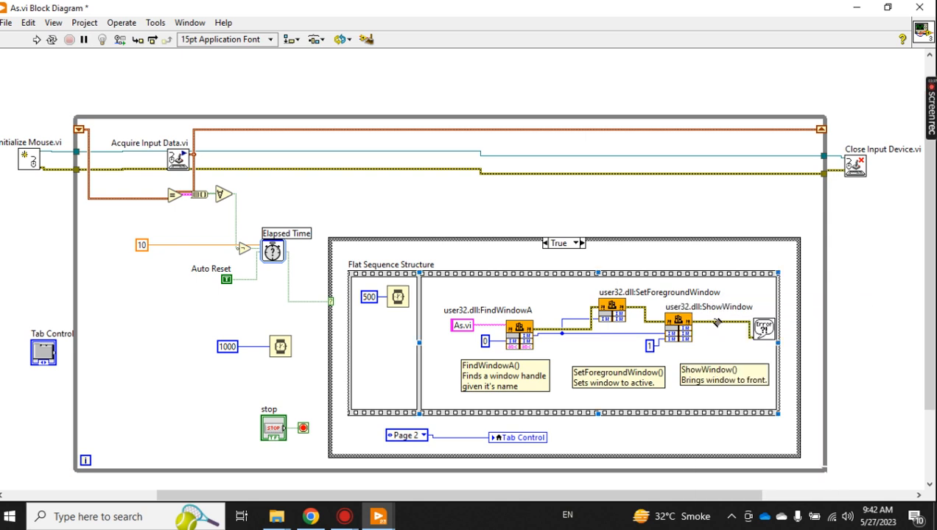
pyautogui.moveTo(479, 309)
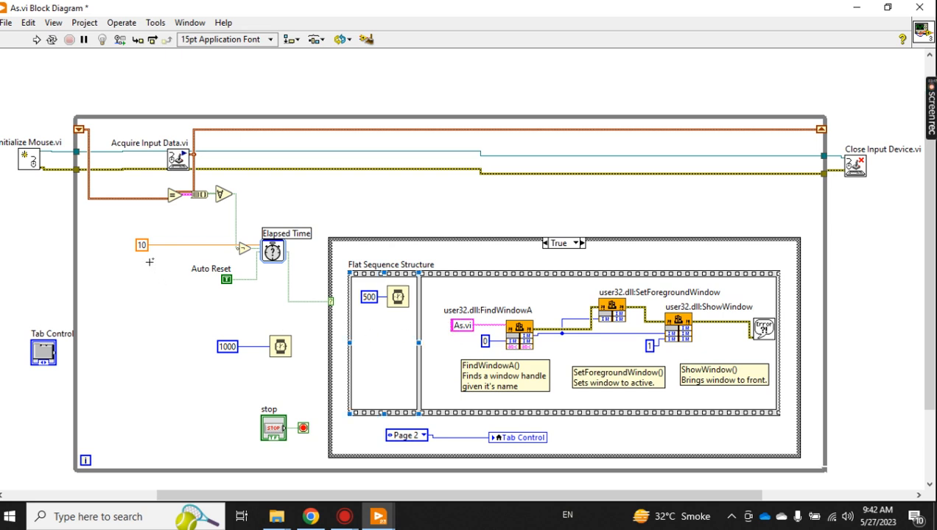
pyautogui.moveTo(144, 256)
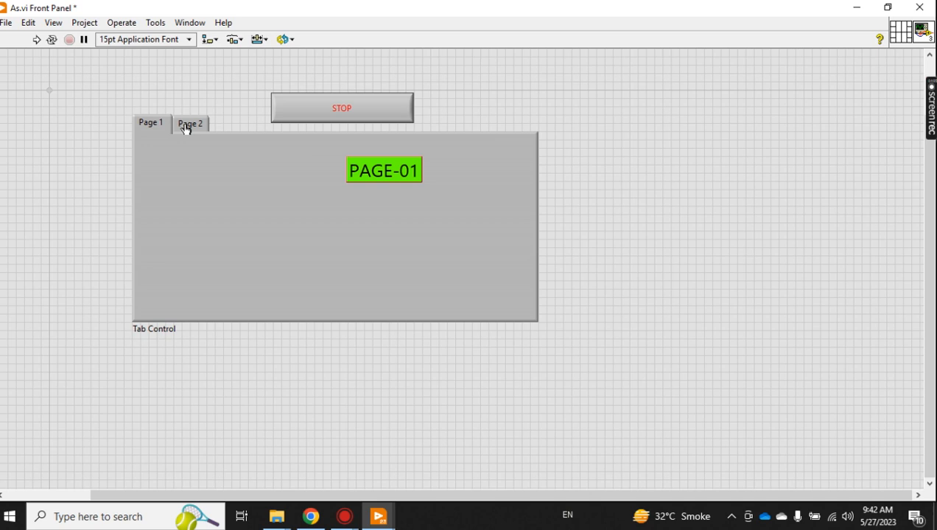
# Check Page 2 and Page 1 on the front panel tab control, then select the whole control
pyautogui.click(189, 122)
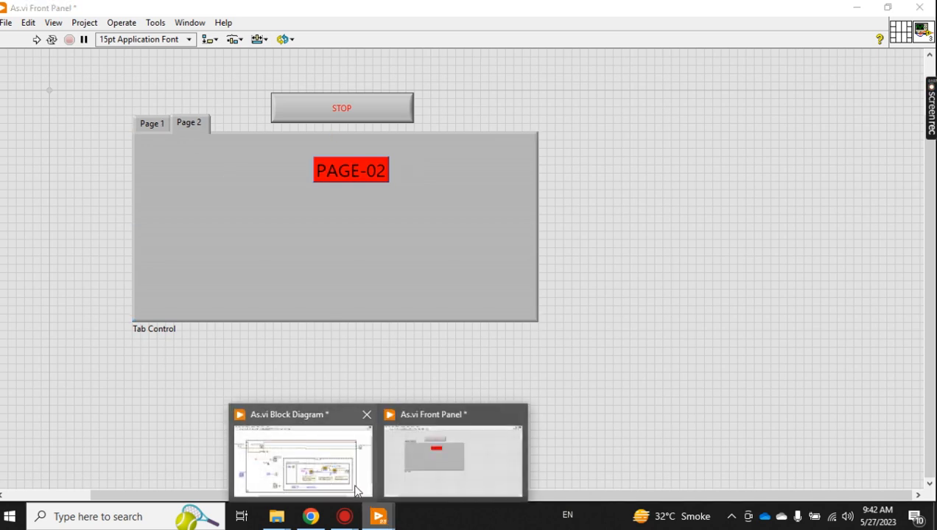
pyautogui.click(302, 460)
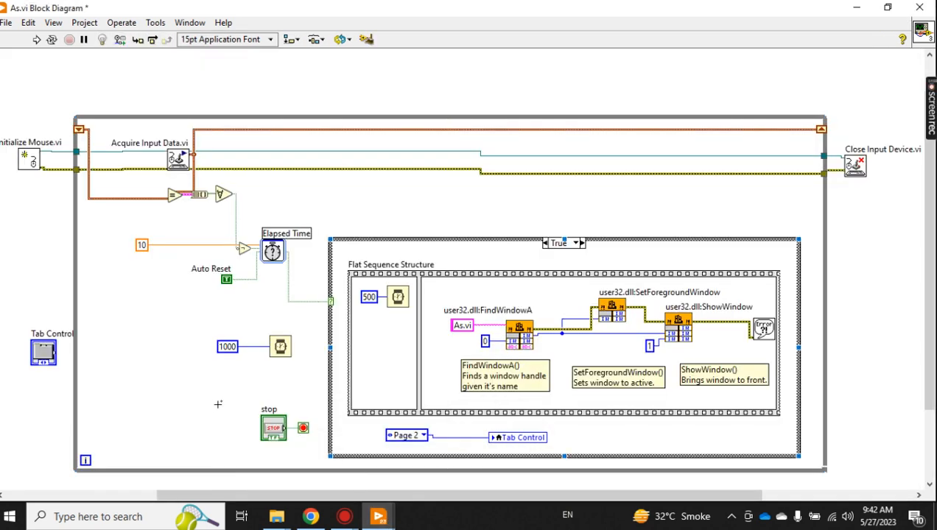
pyautogui.moveTo(377, 515)
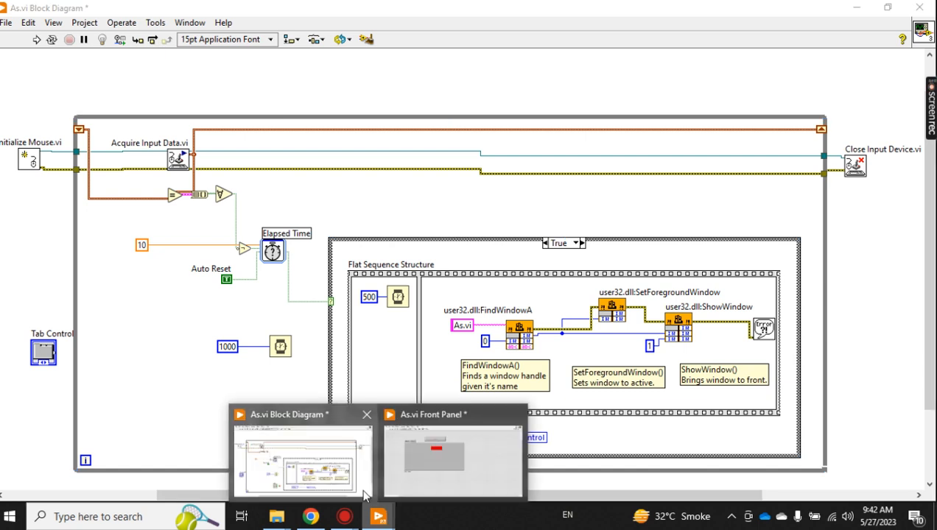
pyautogui.click(451, 456)
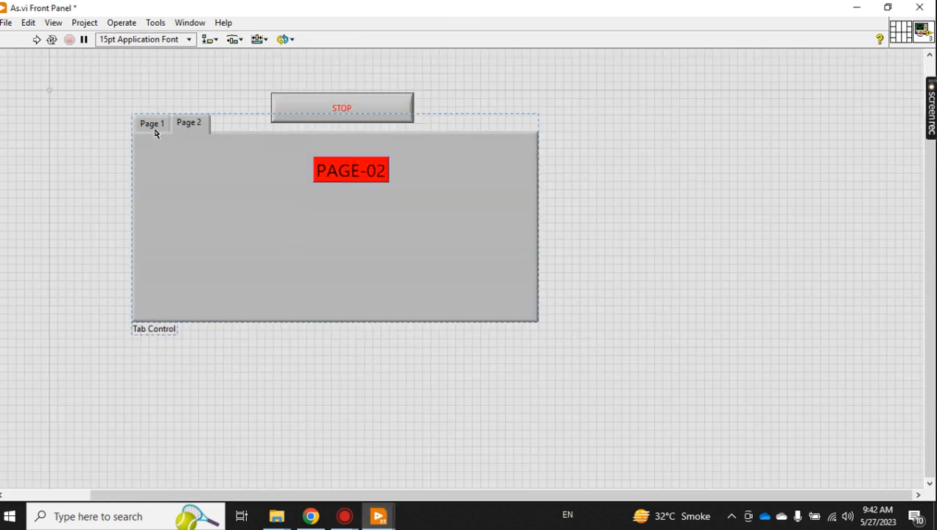
pyautogui.click(150, 124)
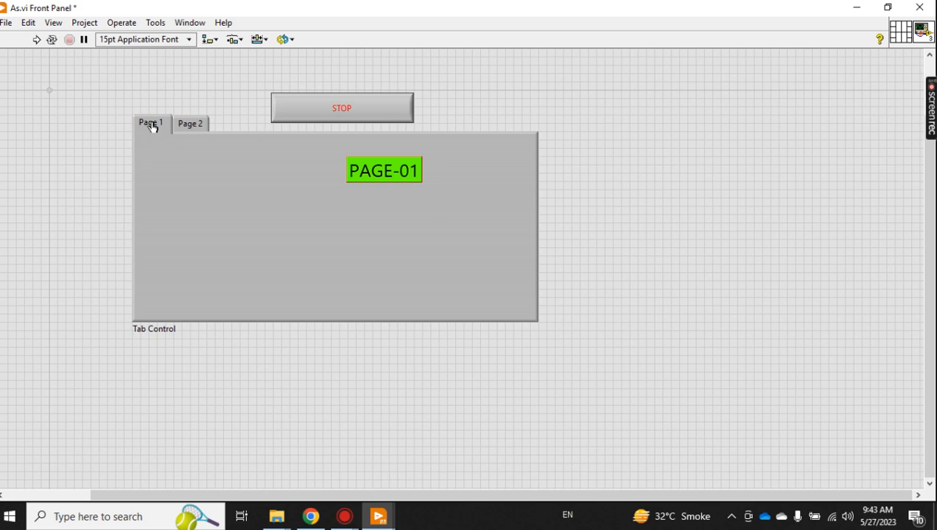
pyautogui.click(335, 227)
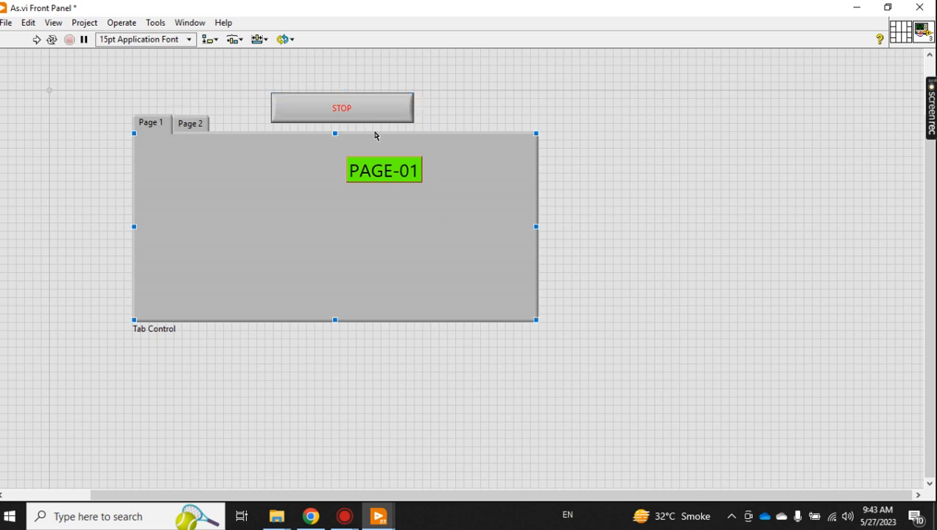
pyautogui.moveTo(227, 218)
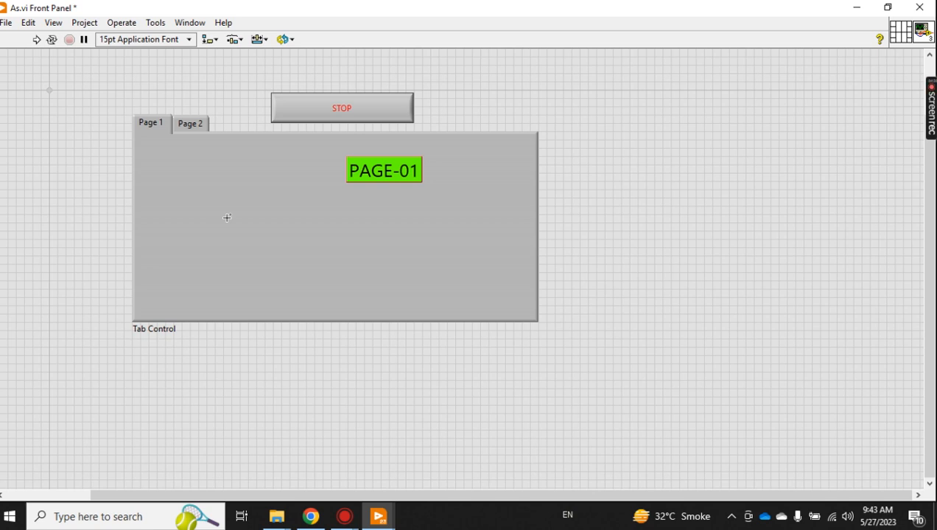
pyautogui.moveTo(377, 515)
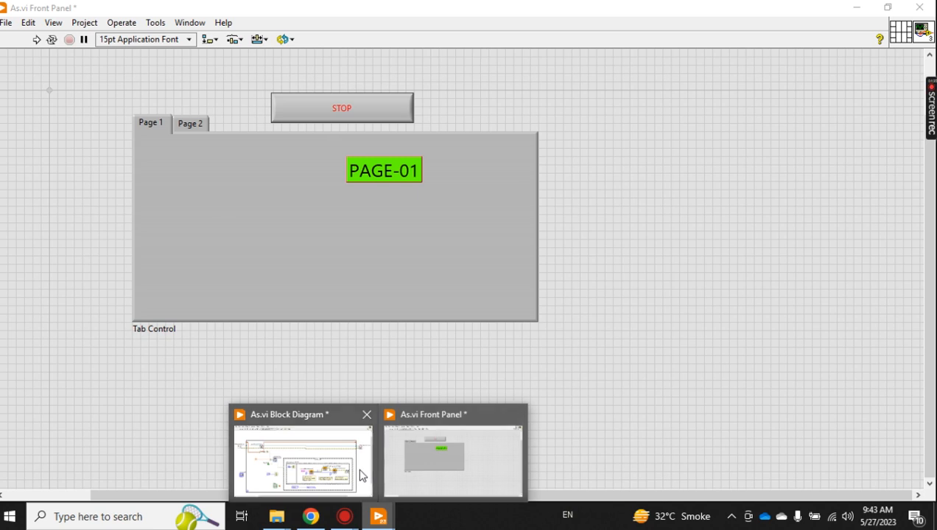
# Create a page constant from the Tab Control terminal on the block diagram
pyautogui.click(302, 456)
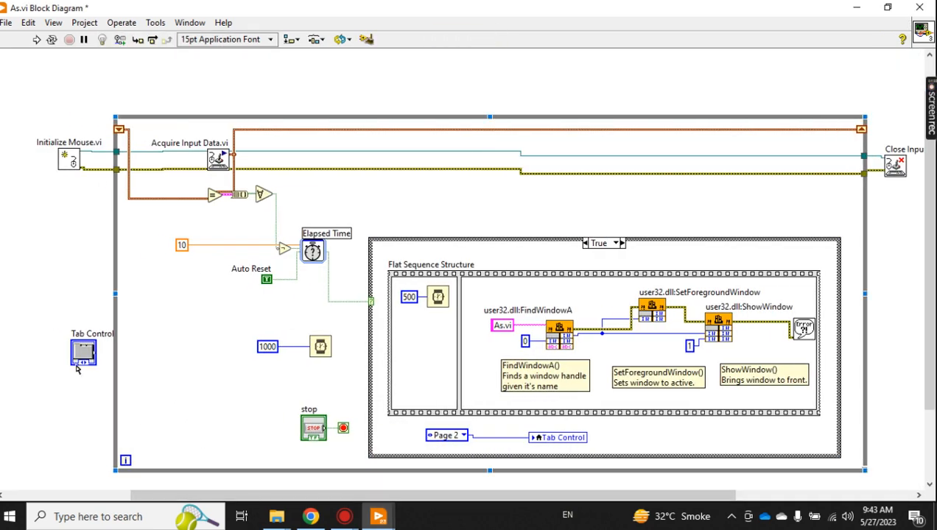
pyautogui.rightClick(83, 353)
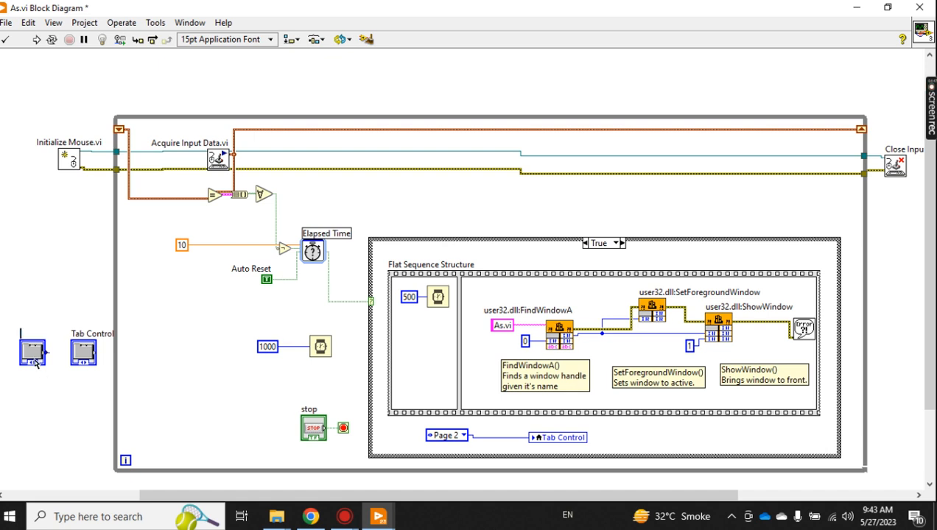
pyautogui.moveTo(33, 350); pyautogui.dragTo(32, 377)
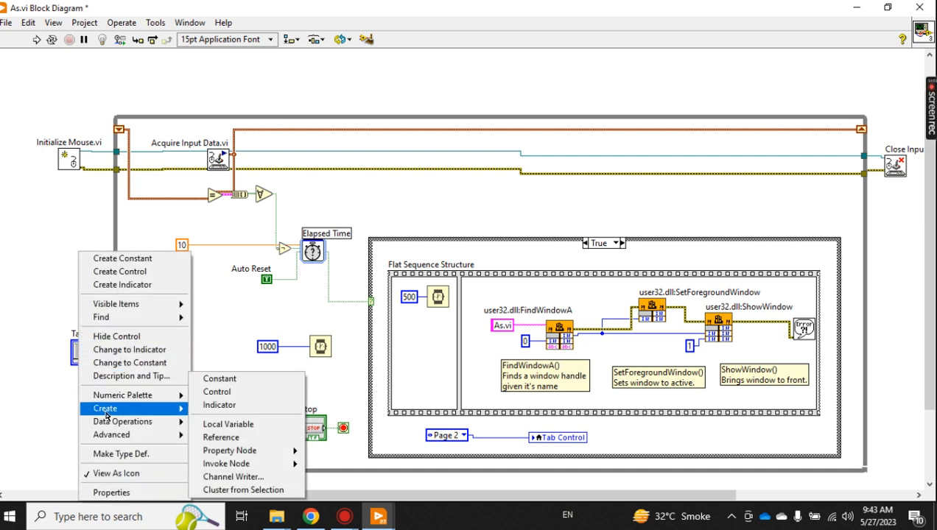
pyautogui.click(216, 392)
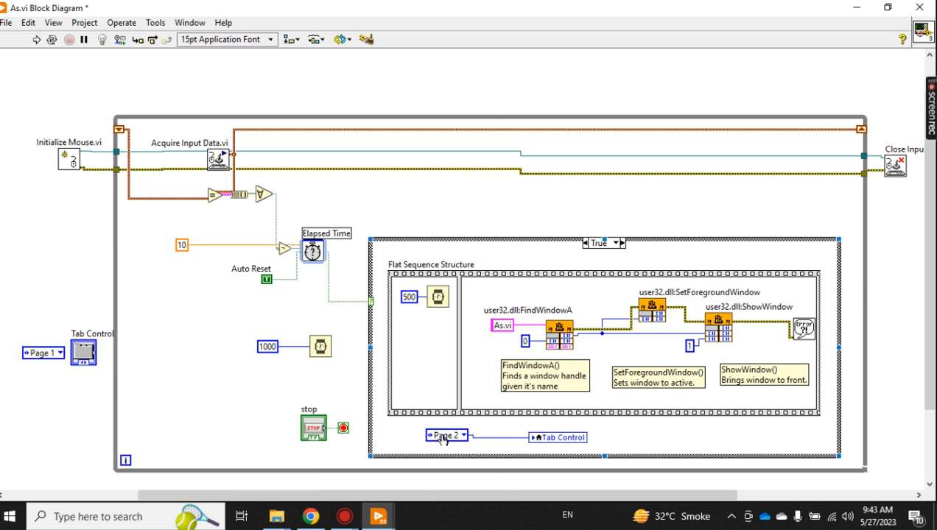
pyautogui.click(445, 436)
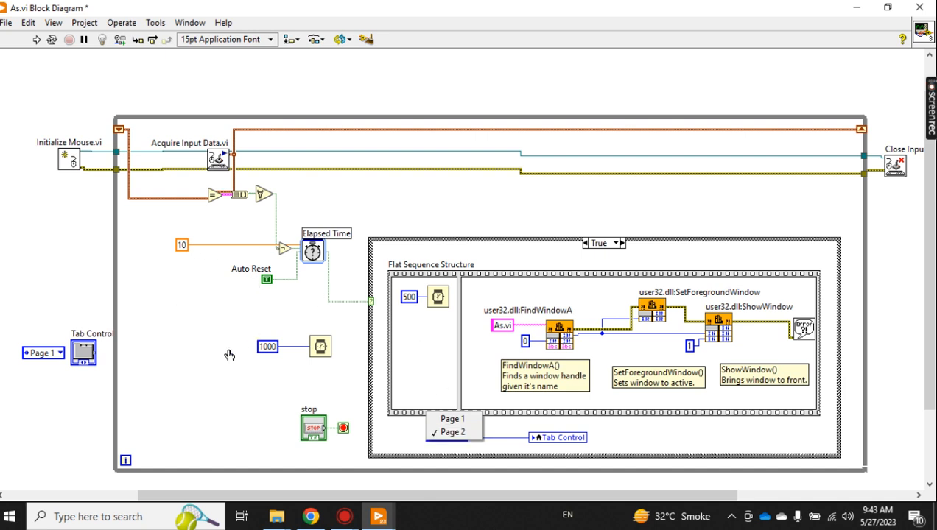
pyautogui.click(454, 432)
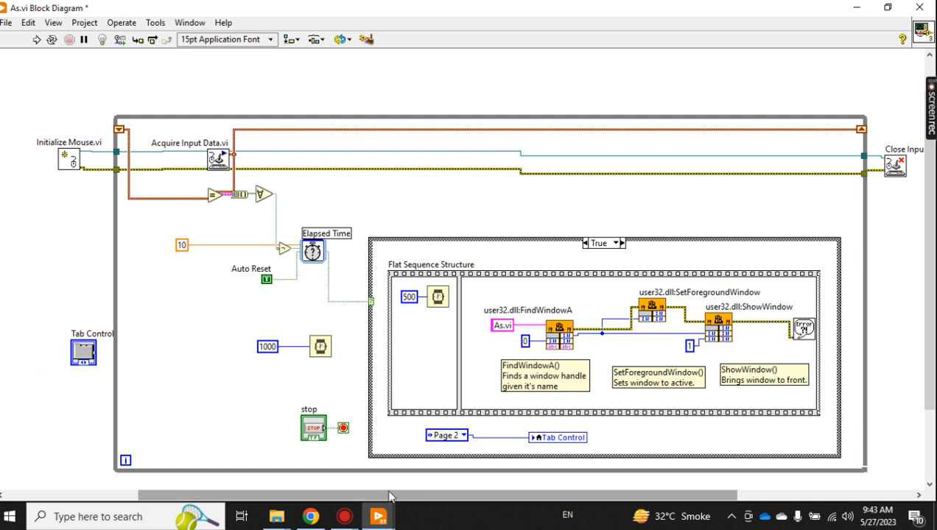
# Set the constant to Page 1 and remove the extra outer constant so the True case writes Page 1
pyautogui.click(445, 434)
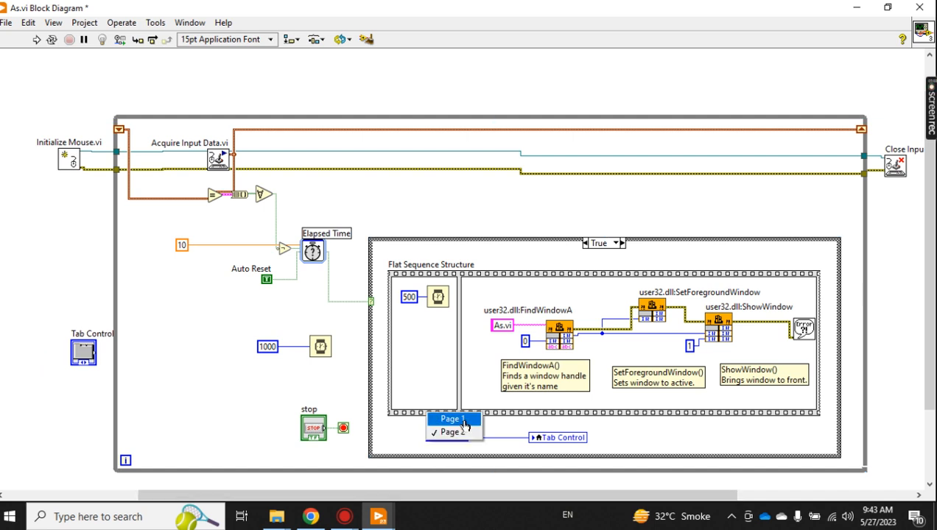
pyautogui.click(451, 418)
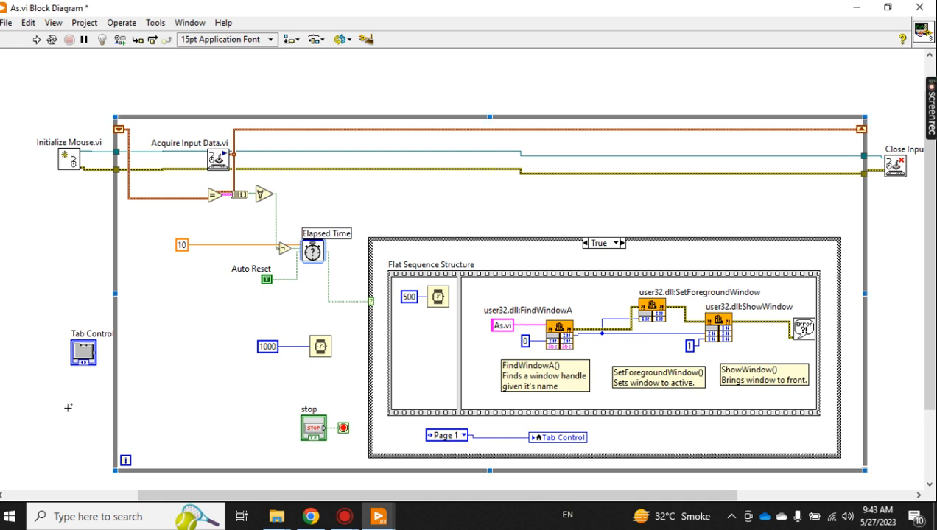
pyautogui.rightClick(83, 350)
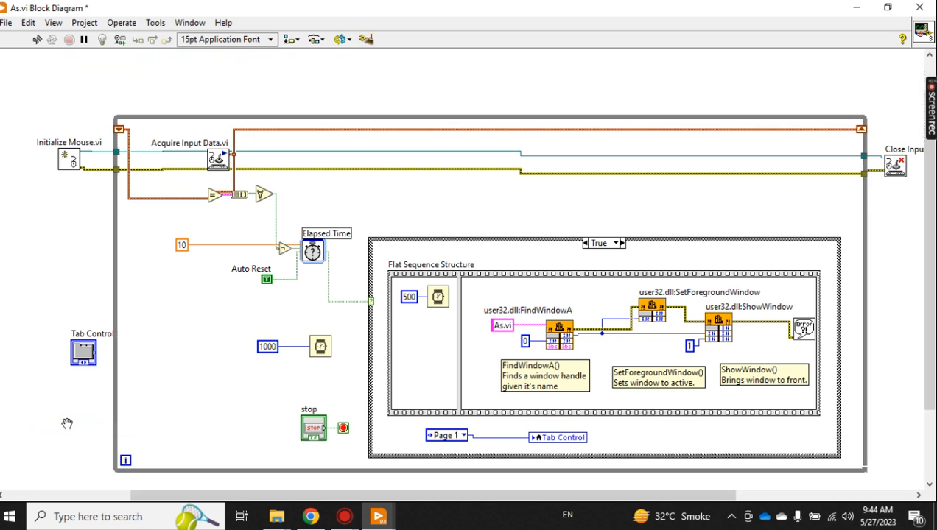
pyautogui.click(66, 424)
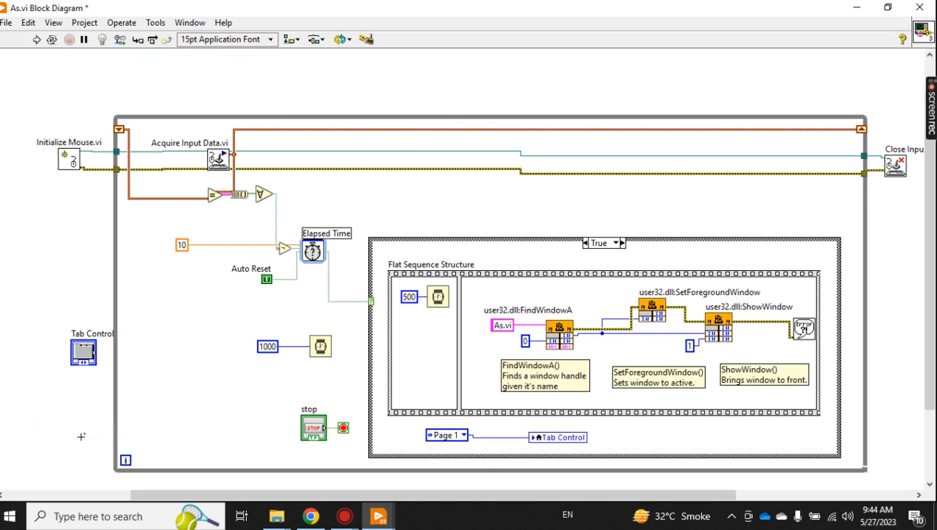
pyautogui.click(486, 118)
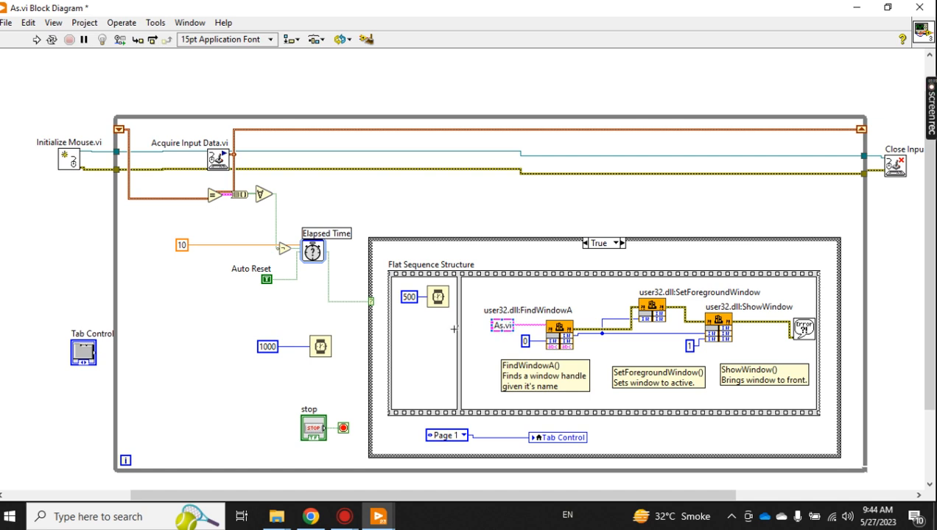
pyautogui.moveTo(377, 516)
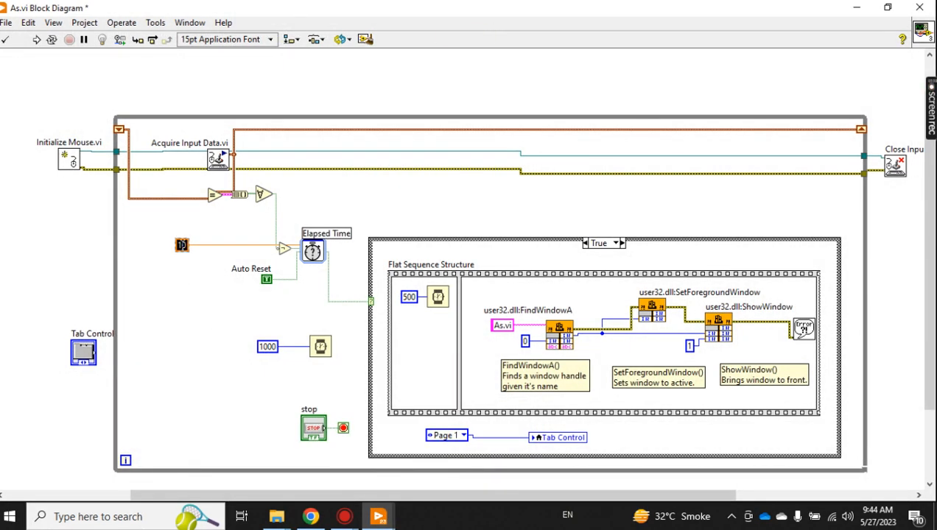
# Set the inactivity wait to 5, run the VI from Page 2 and watch it jump to PAGE-01, then abort
pyautogui.click(183, 245)
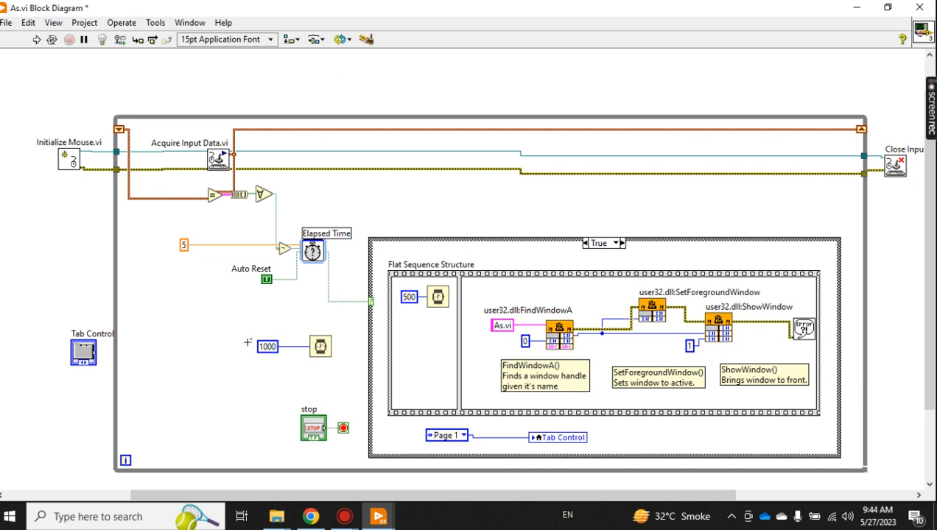
pyautogui.moveTo(377, 516)
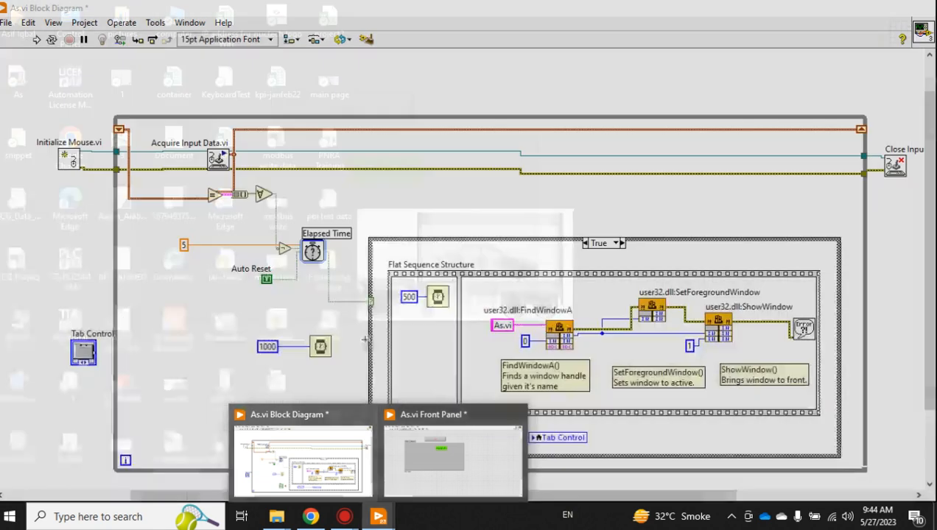
pyautogui.click(452, 456)
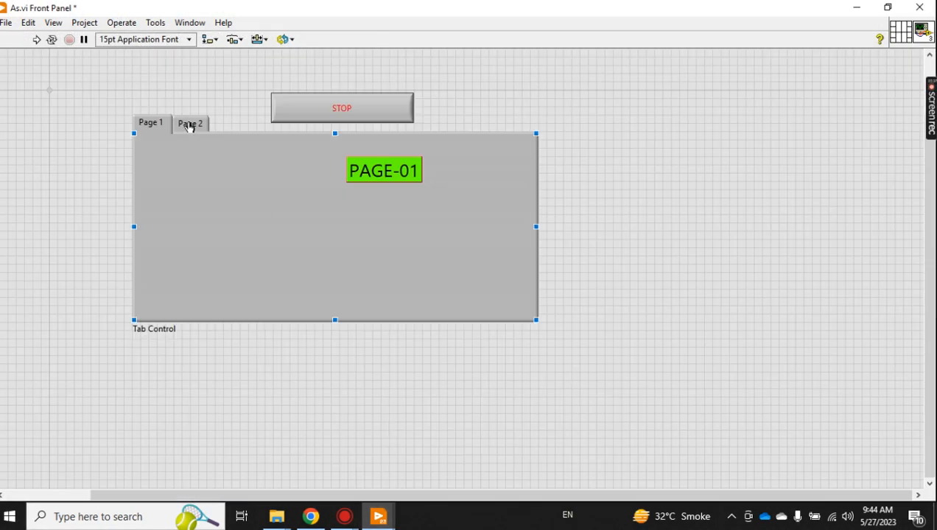
pyautogui.click(150, 122)
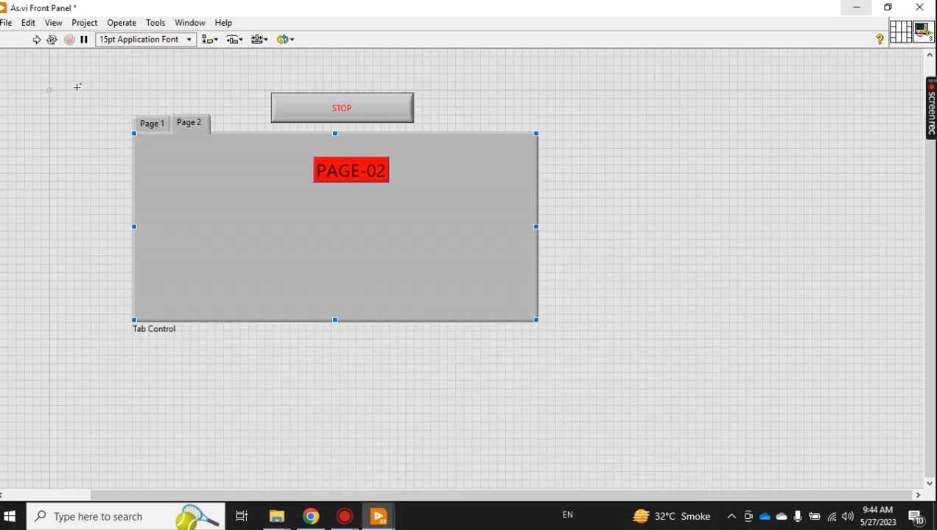
pyautogui.click(36, 39)
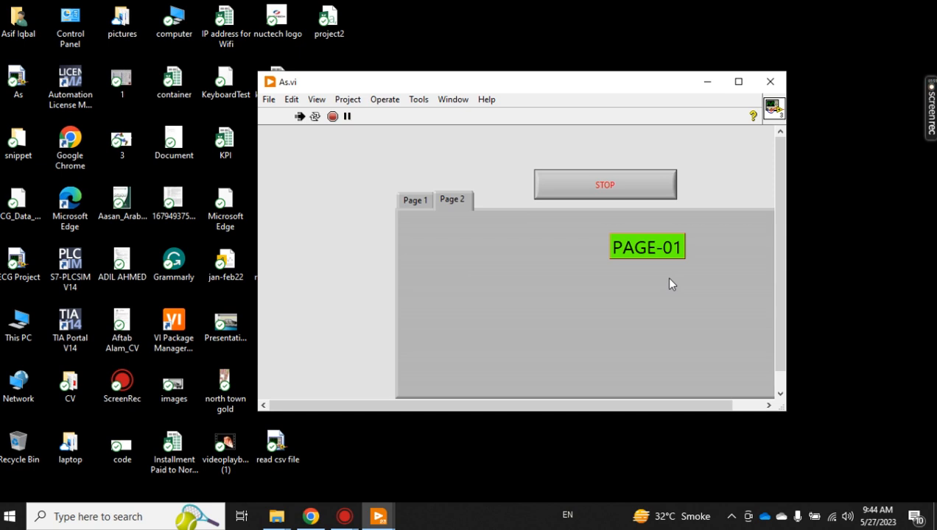
pyautogui.click(738, 81)
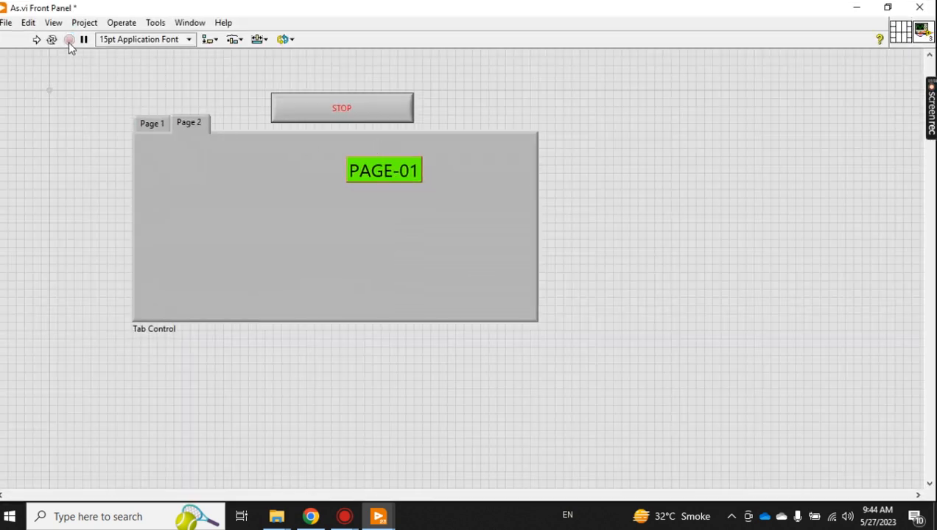
pyautogui.moveTo(377, 515)
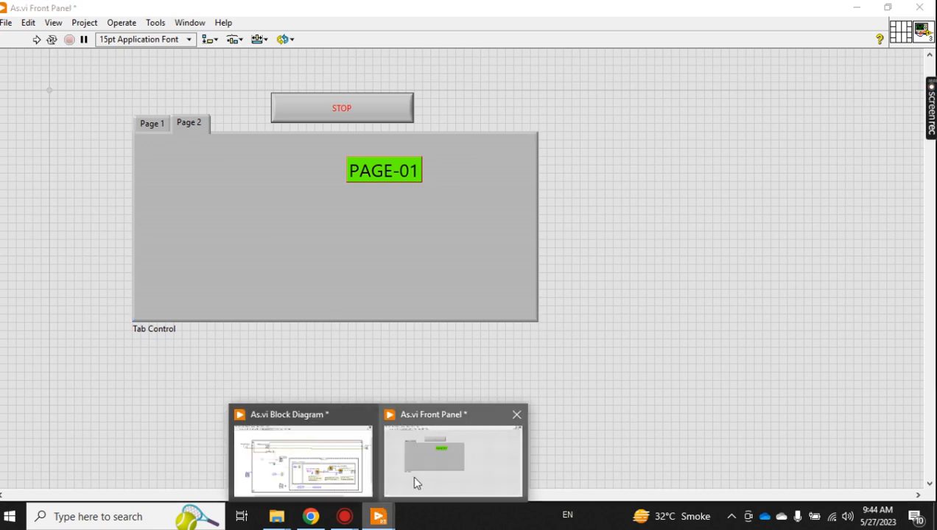
# Set the diagram's target constant back to Page 2, rerun the VI and abort with PAGE-02 showing
pyautogui.click(302, 457)
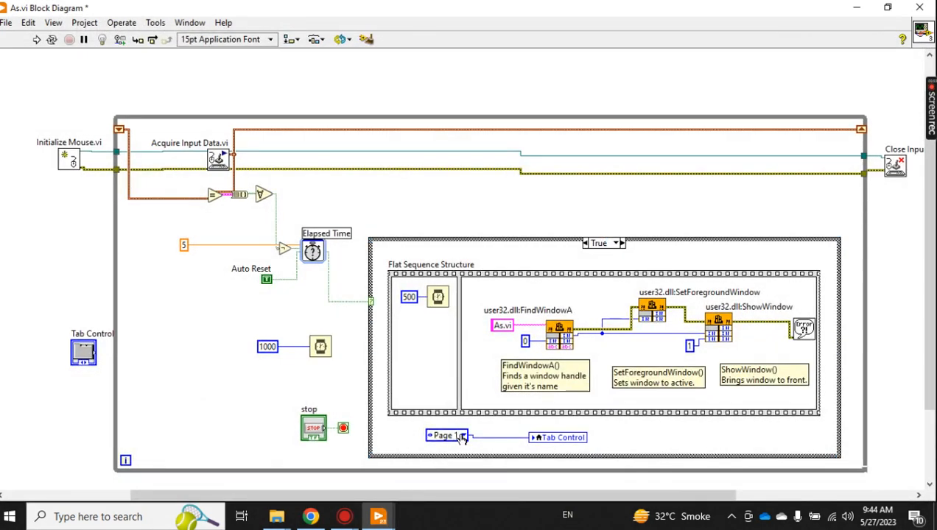
pyautogui.click(448, 435)
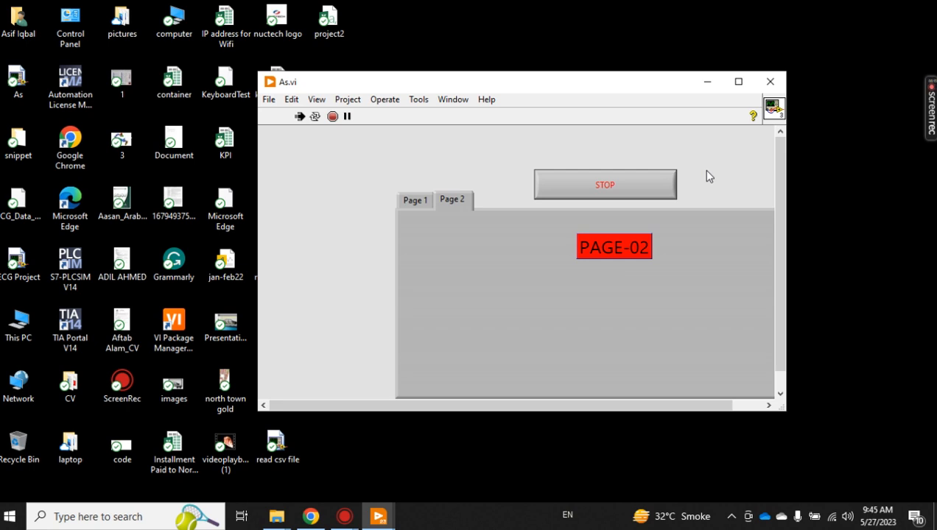
pyautogui.moveTo(726, 190)
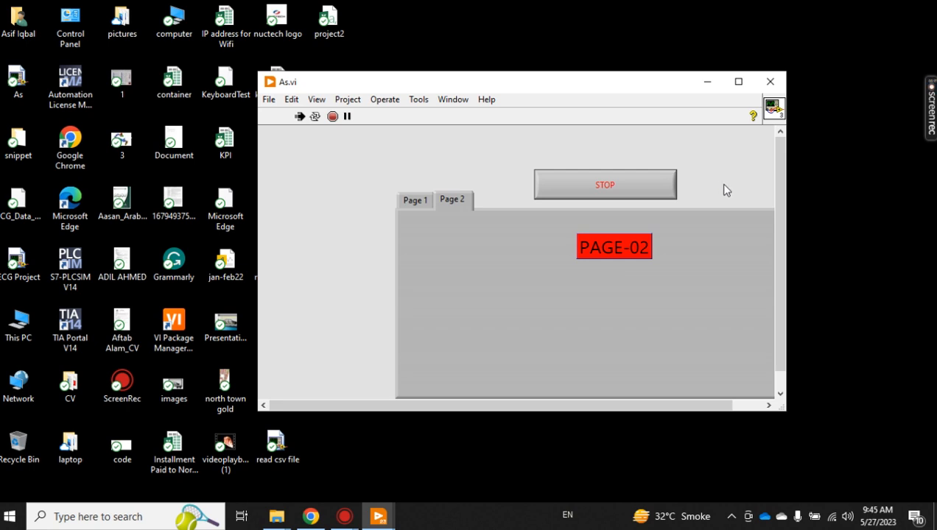
pyautogui.click(736, 81)
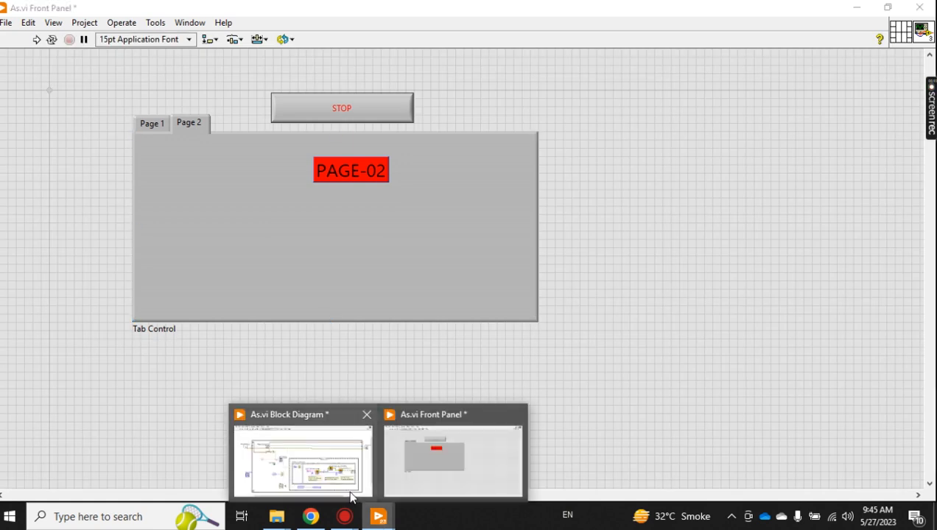
# Bring the As.vi block diagram back into view
pyautogui.click(302, 459)
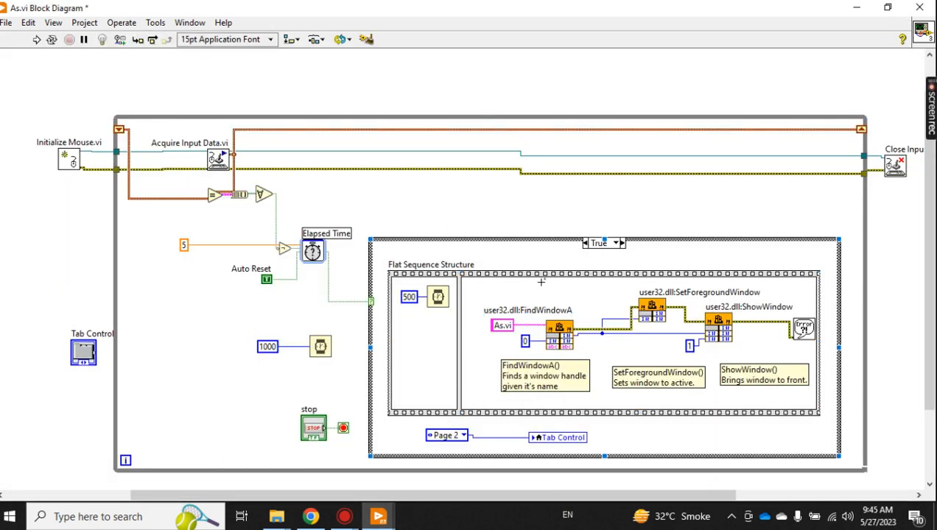
pyautogui.moveTo(24, 130)
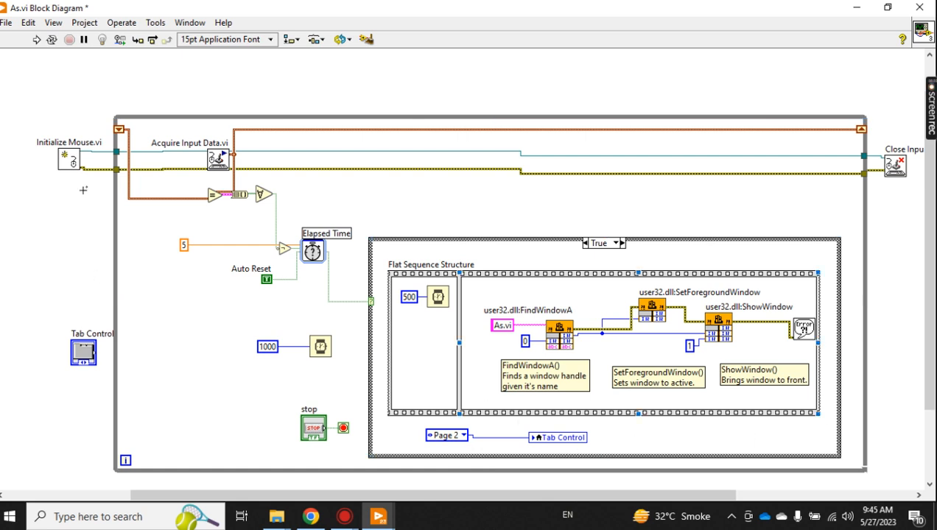
pyautogui.moveTo(300, 67)
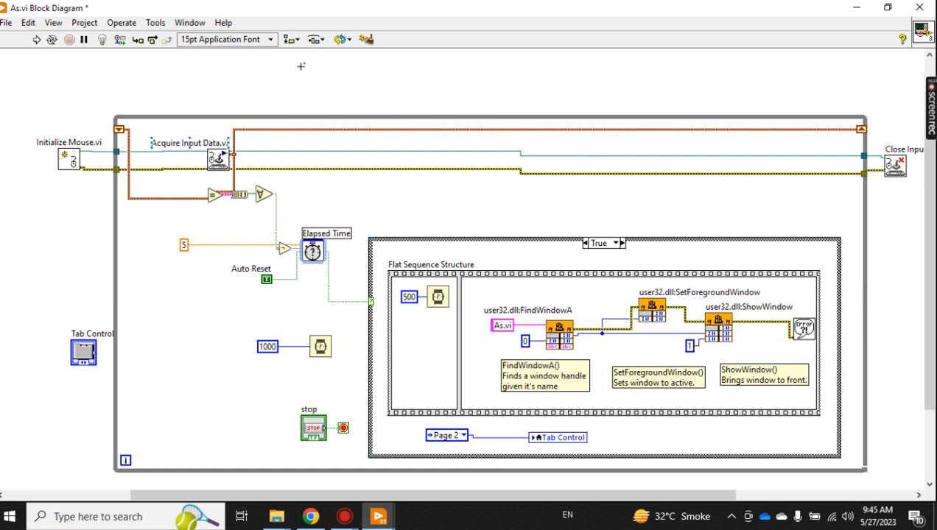